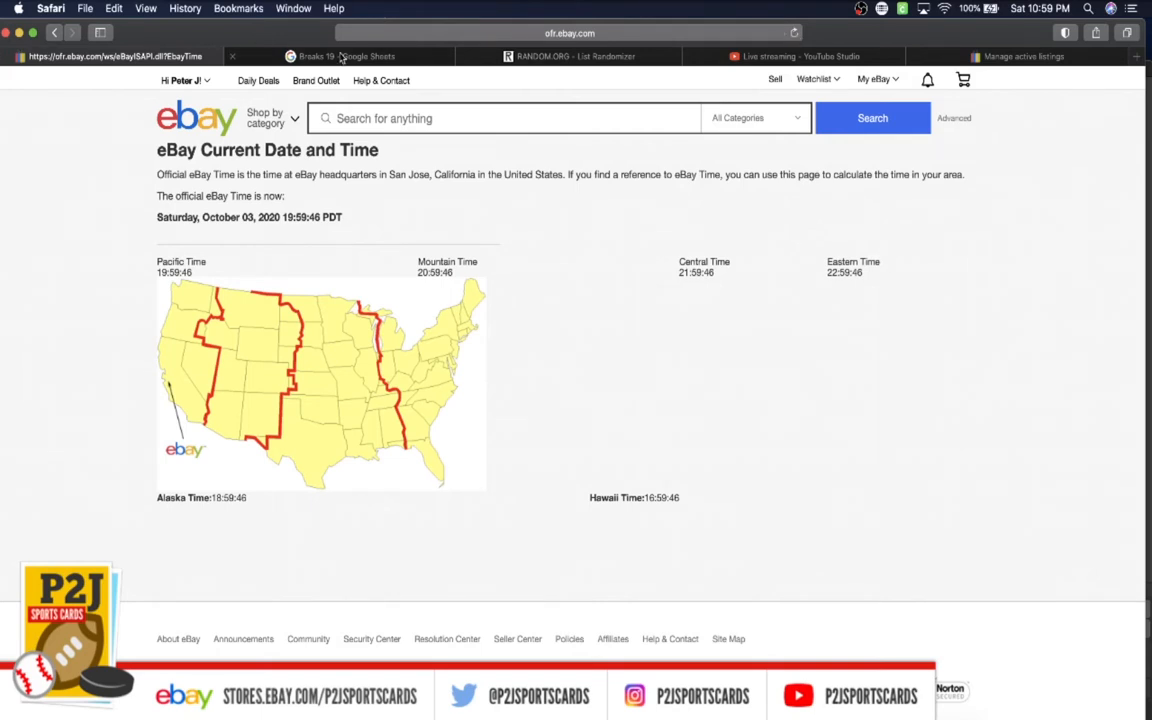
mouse_move(340, 56)
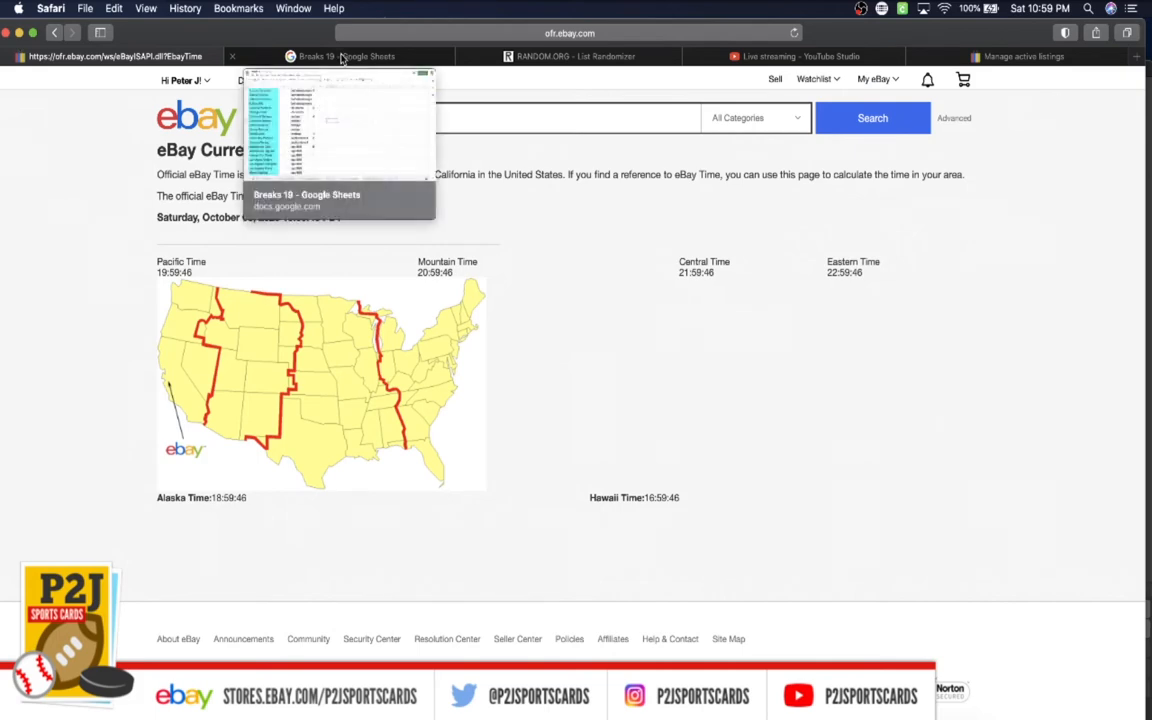
Review the Breaks 19 team list to the last team and copy the column C buyer names.
click(340, 56)
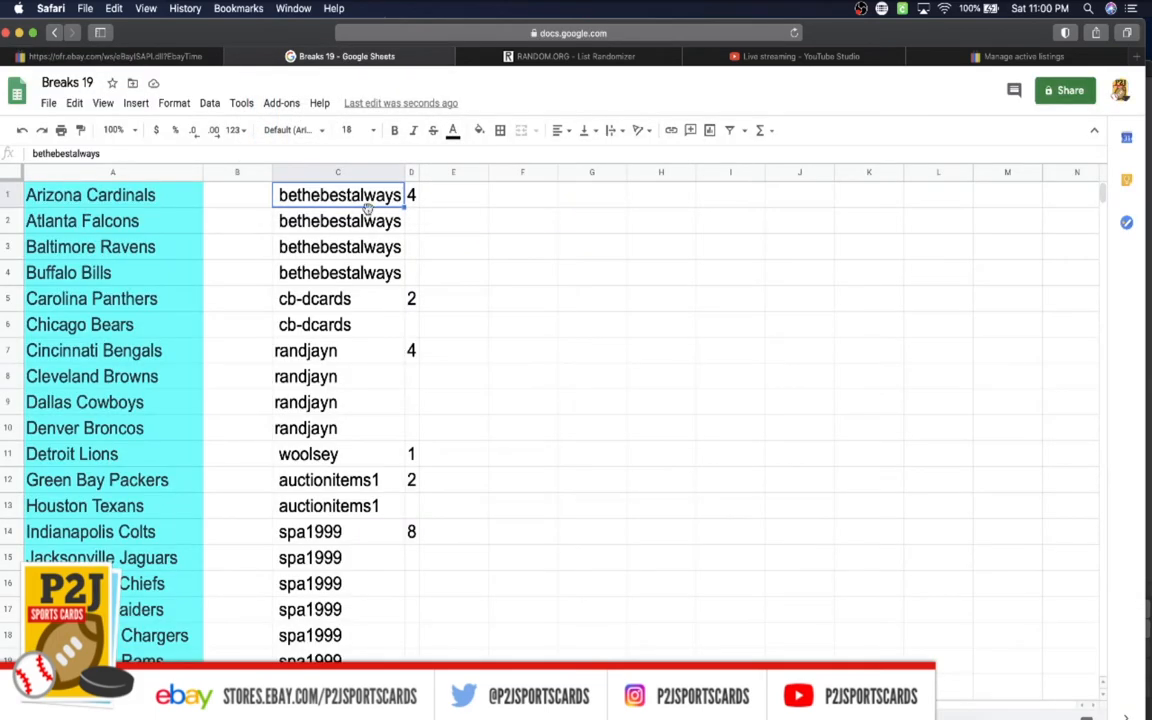
scroll(down, 3)
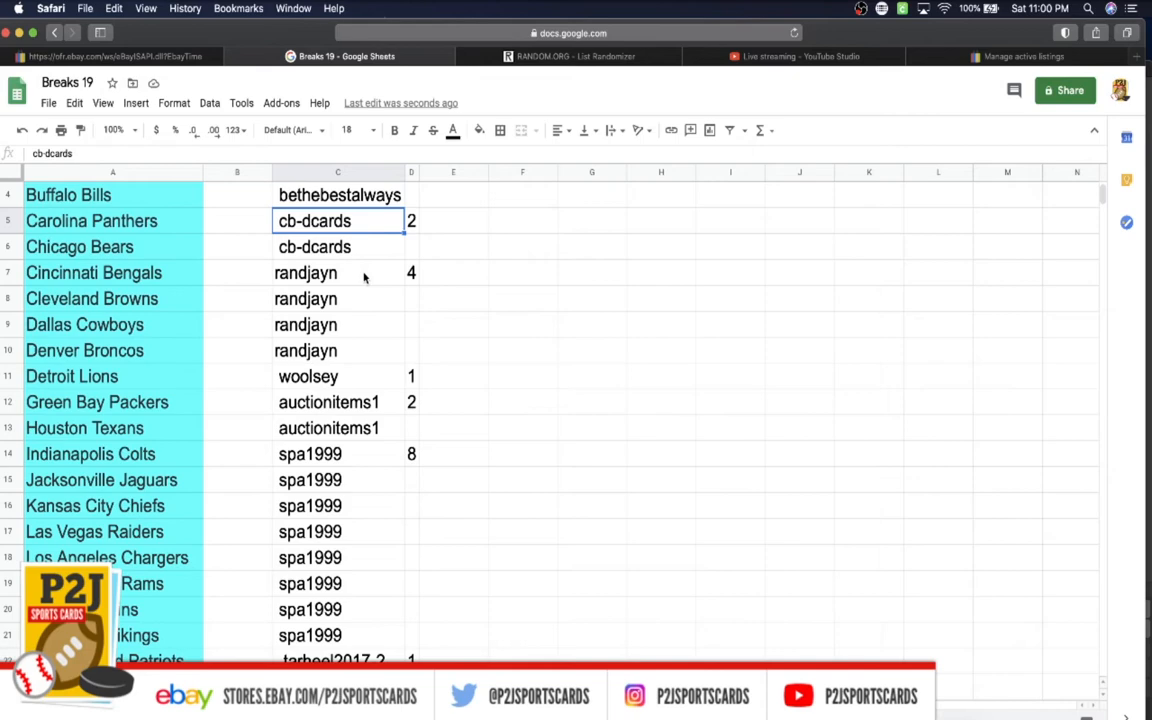
scroll(down, 3)
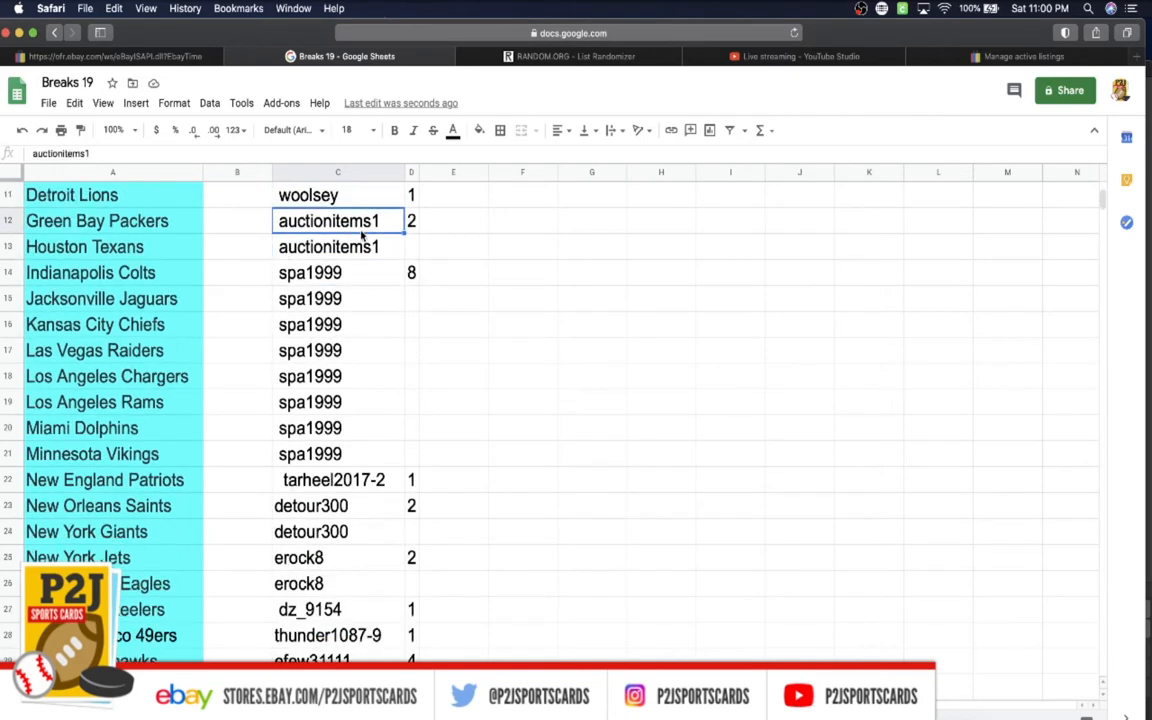
scroll(down, 3)
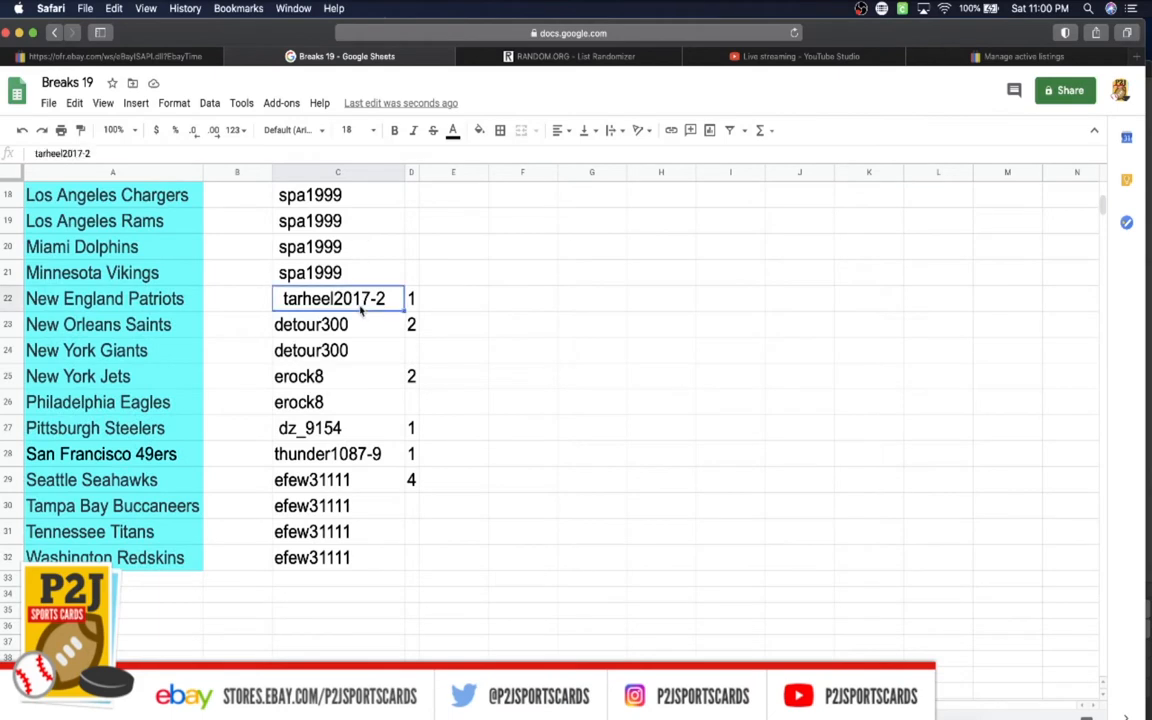
scroll(down, 3)
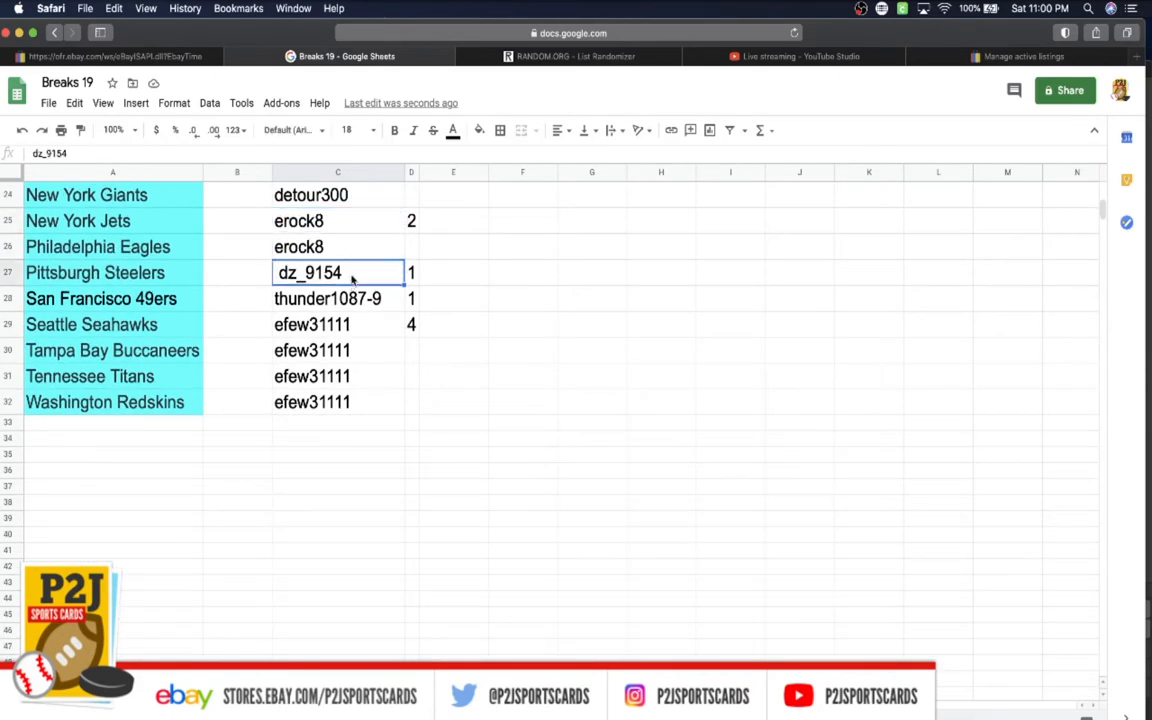
click(336, 324)
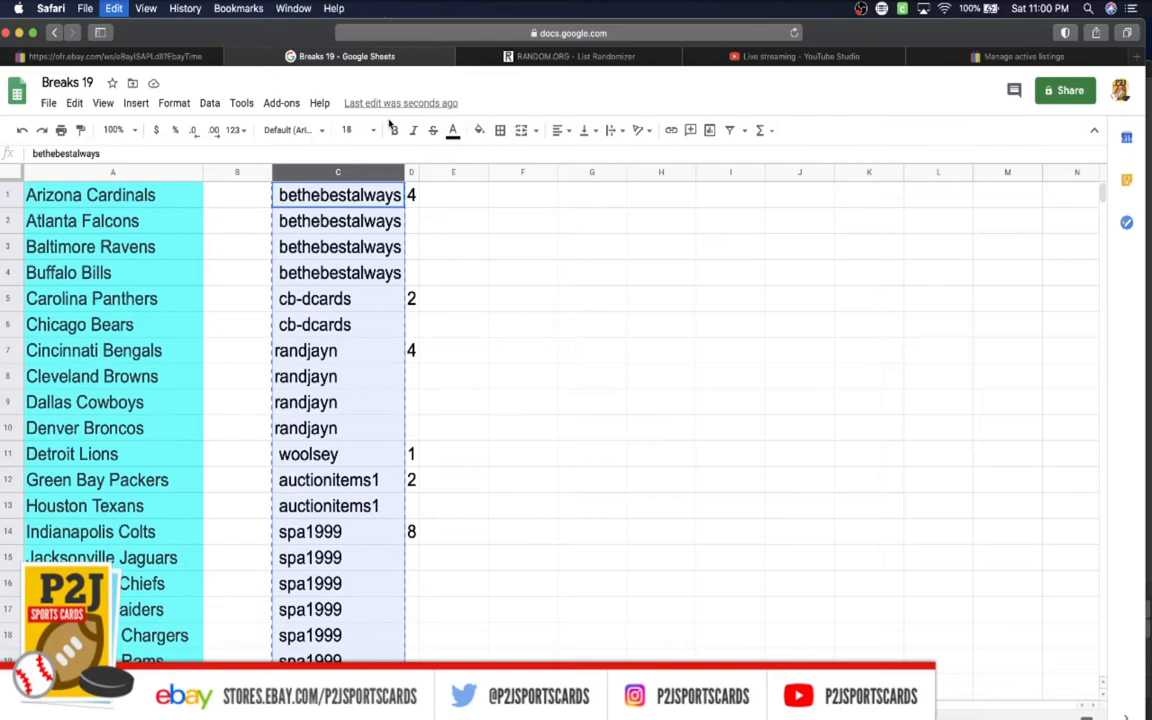
Paste the 32 buyer names into the List Randomizer and shuffle them.
click(576, 56)
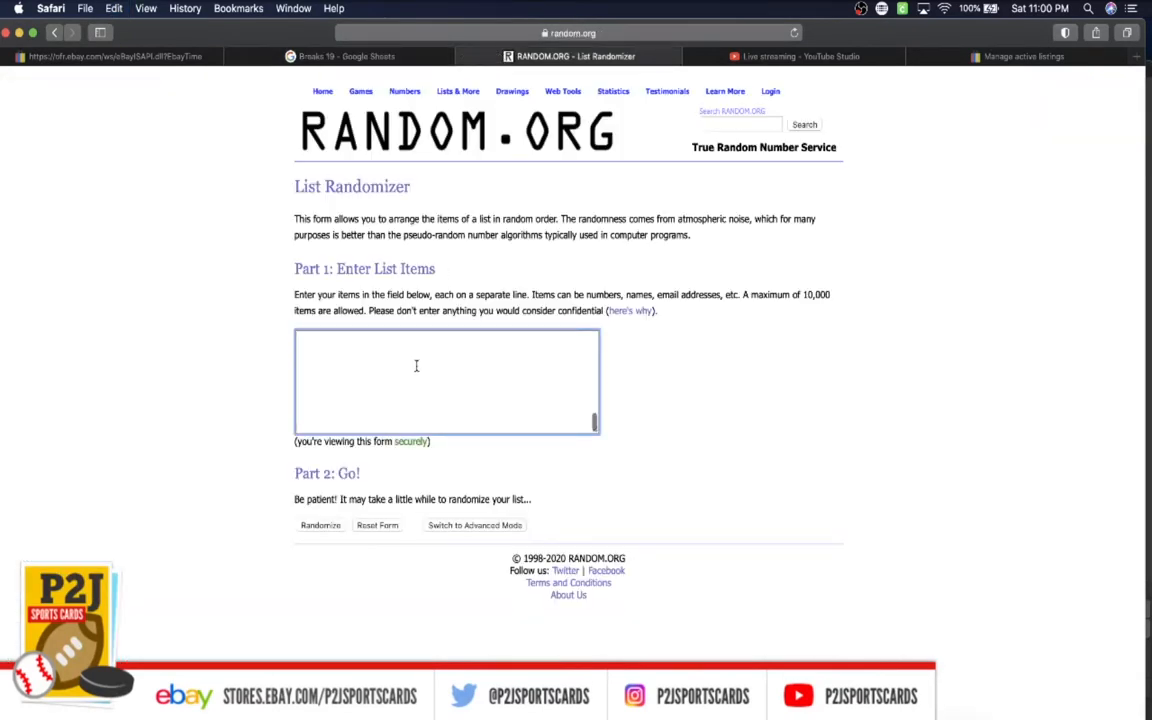
text(bethebestalways)
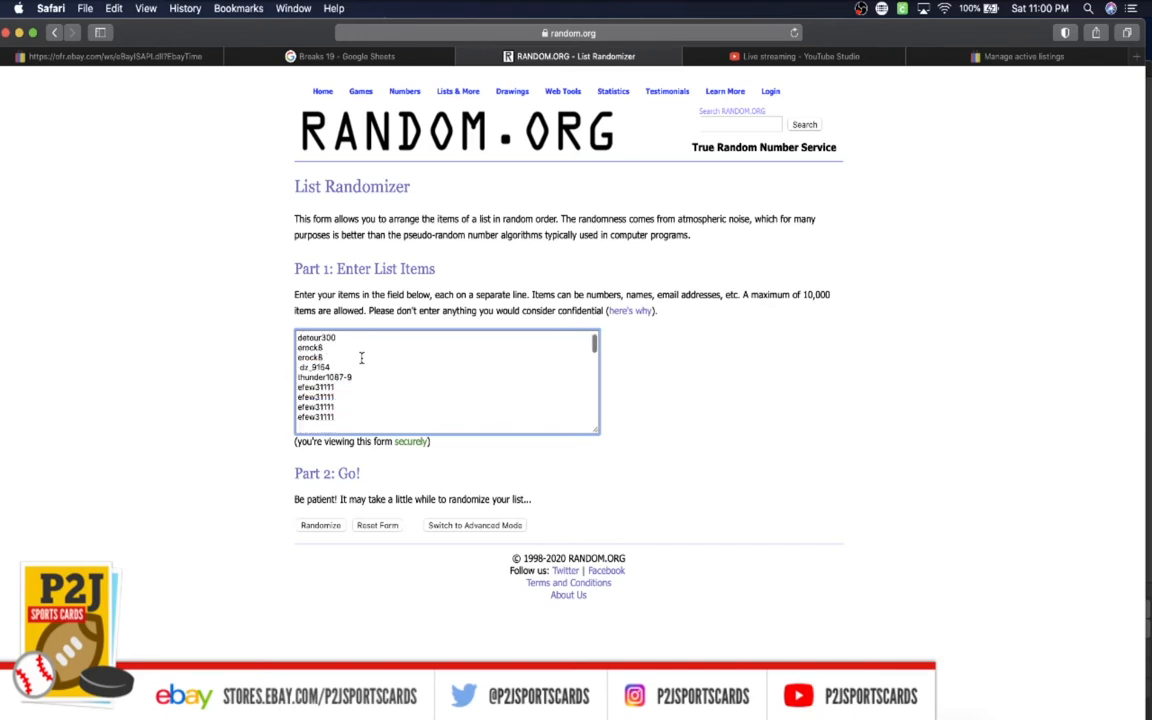
click(320, 524)
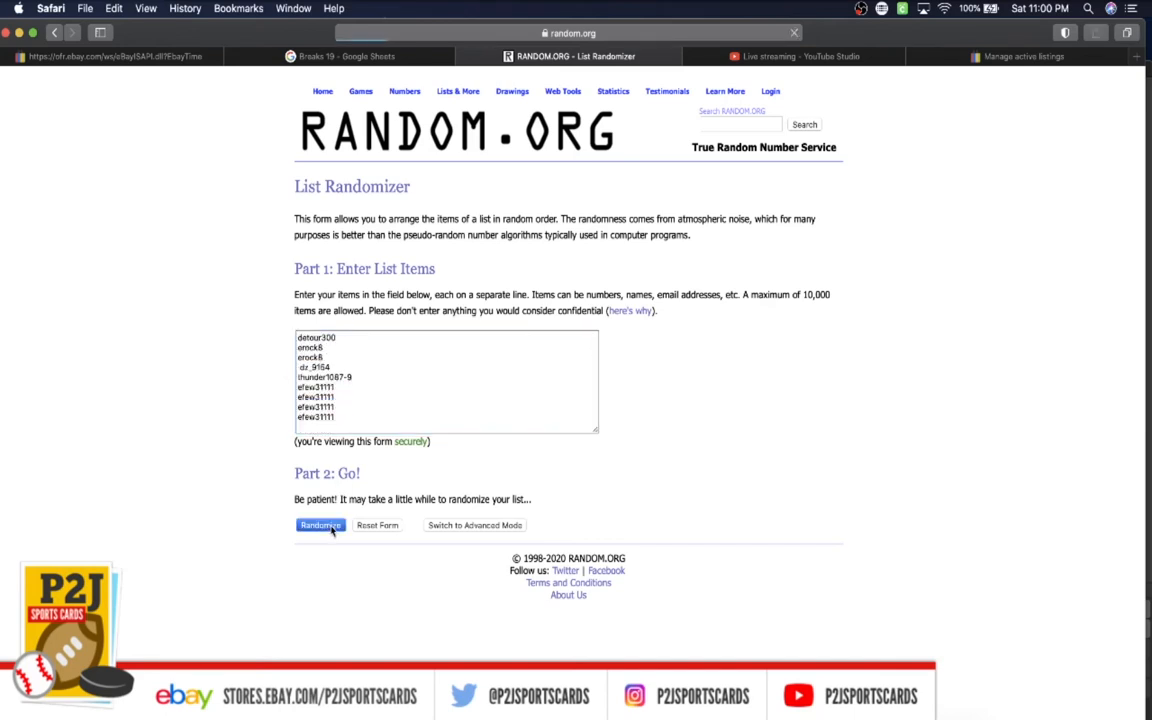
click(320, 524)
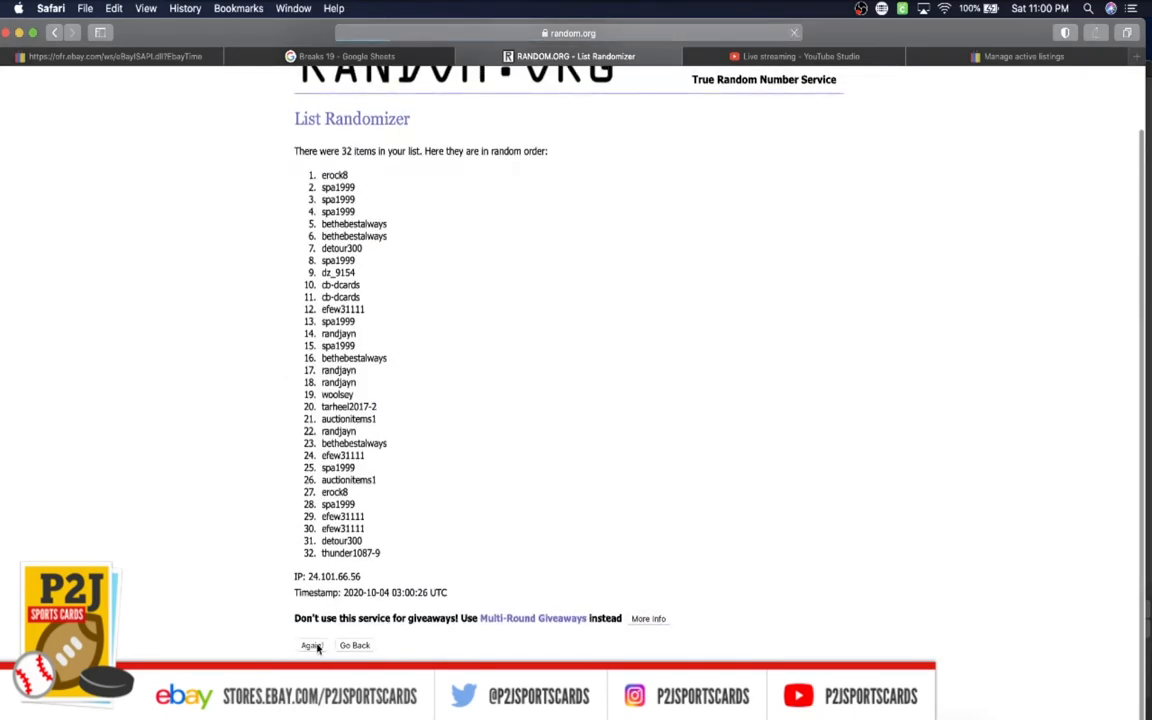
Re-shuffle the list several more times with Again for a fresh random order.
click(310, 644)
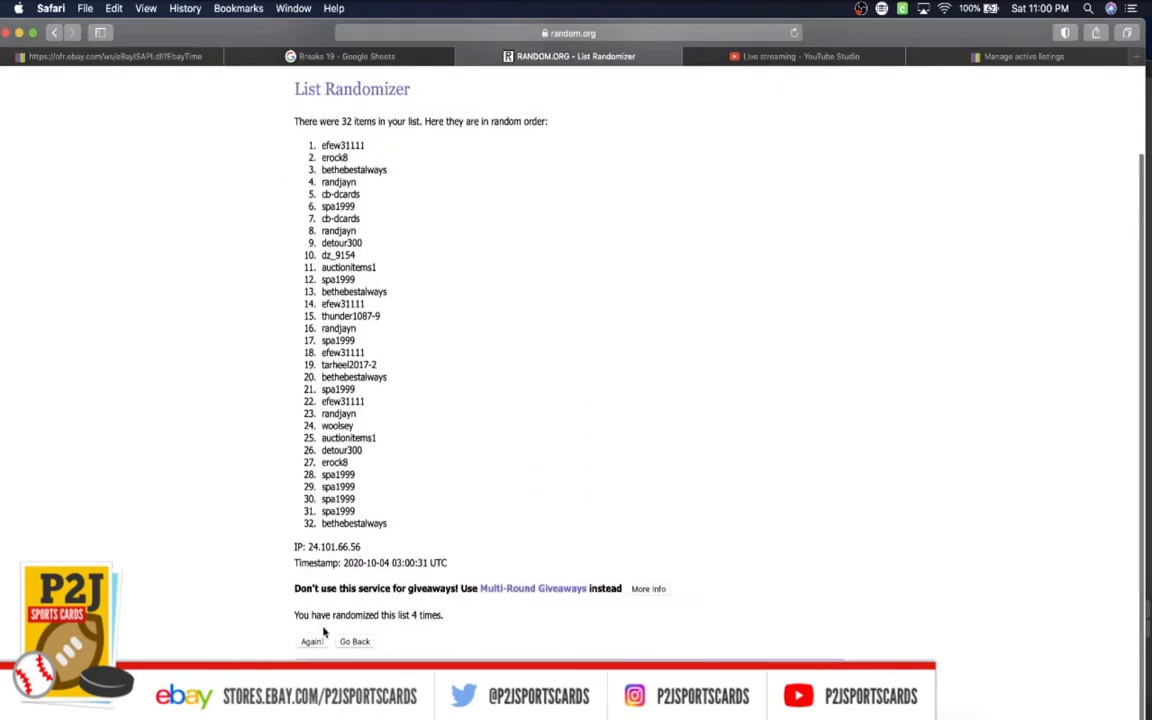
click(312, 644)
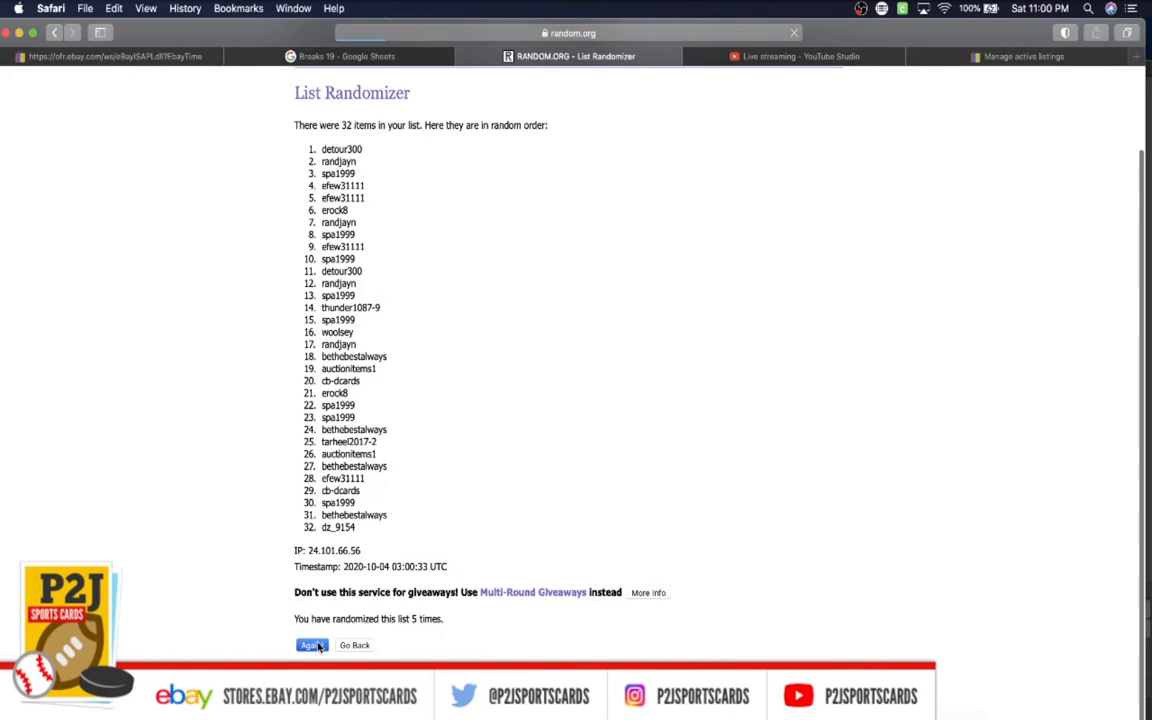
click(312, 644)
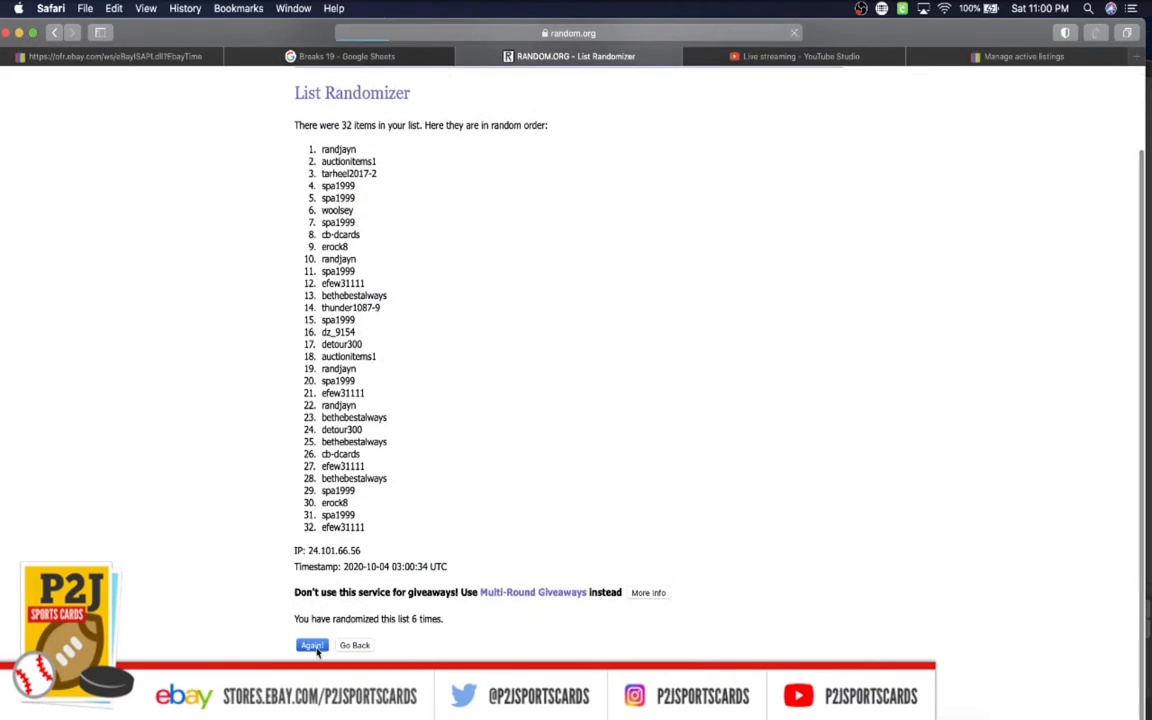
click(312, 644)
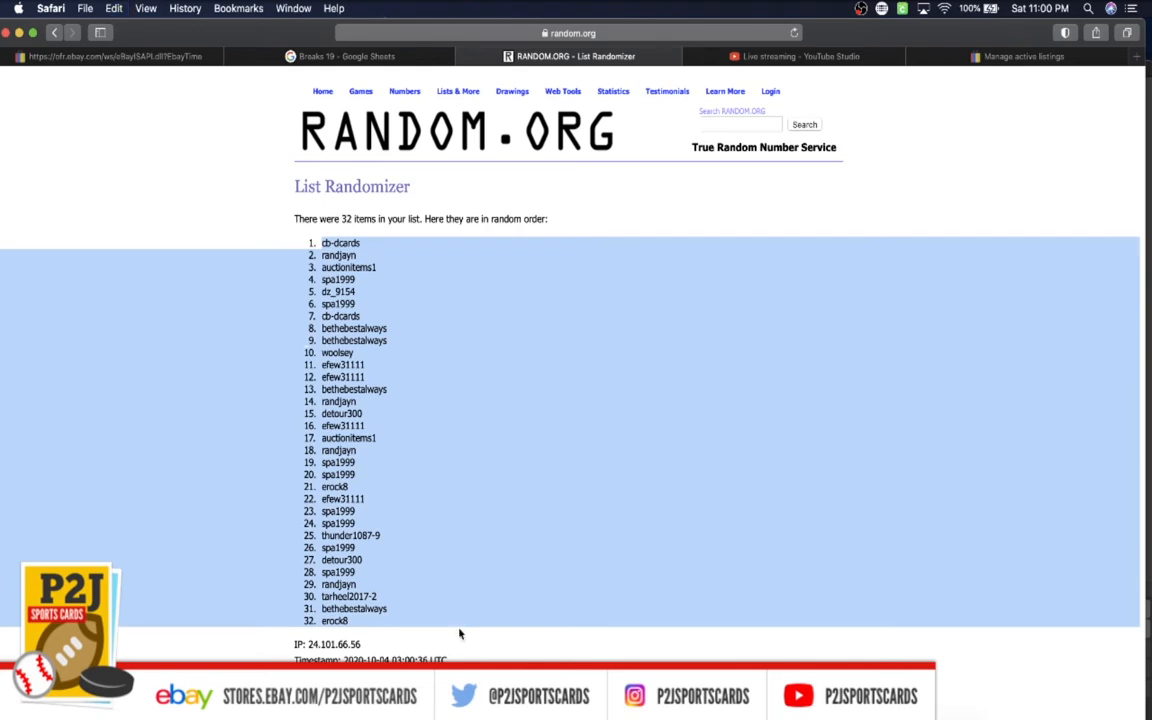
Paste the shuffled buyer names beside the NFL teams, matching the other columns' font size.
click(340, 56)
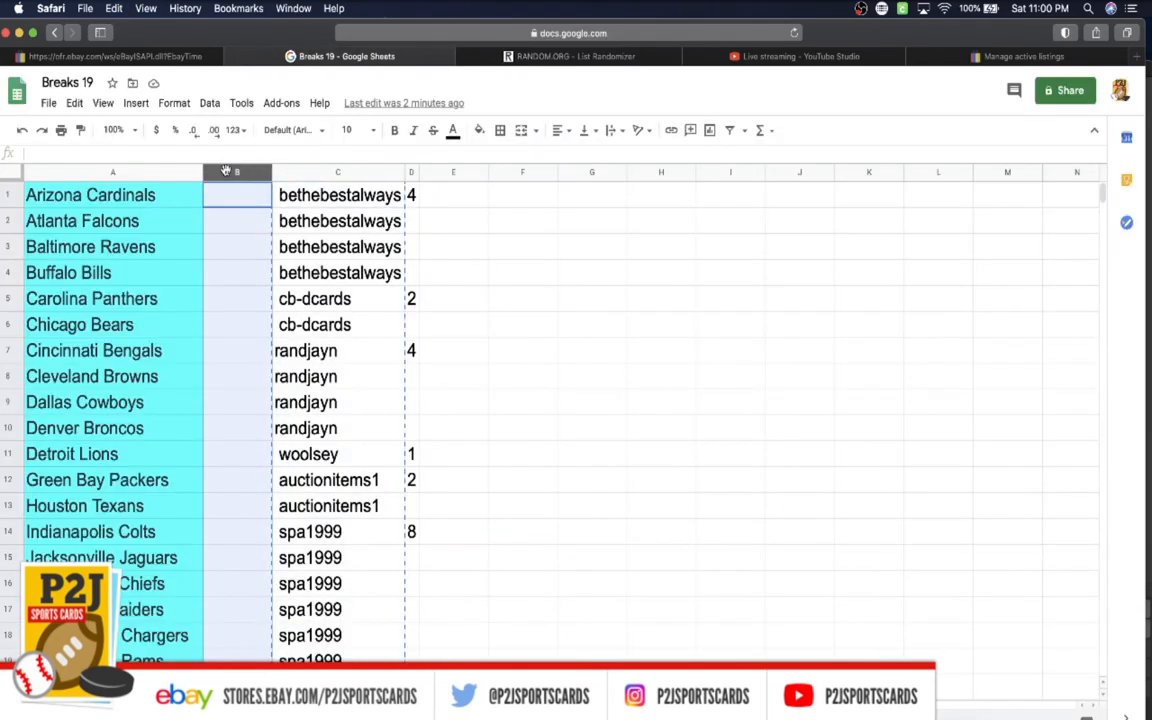
click(356, 130)
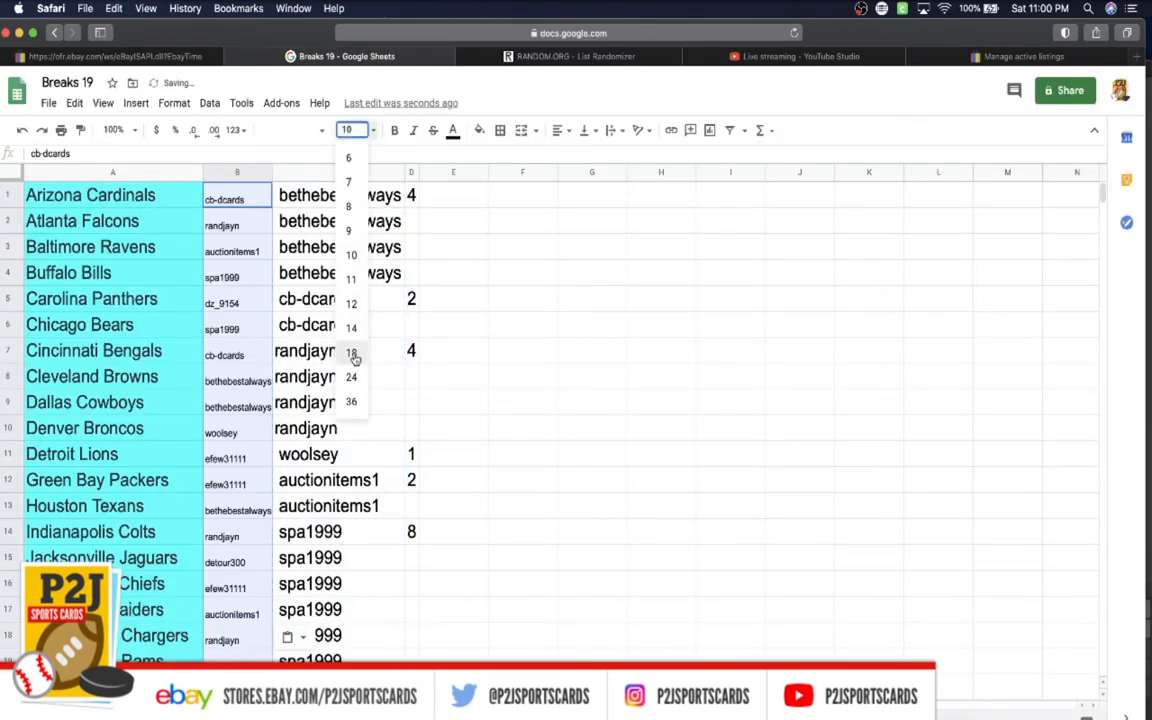
click(352, 352)
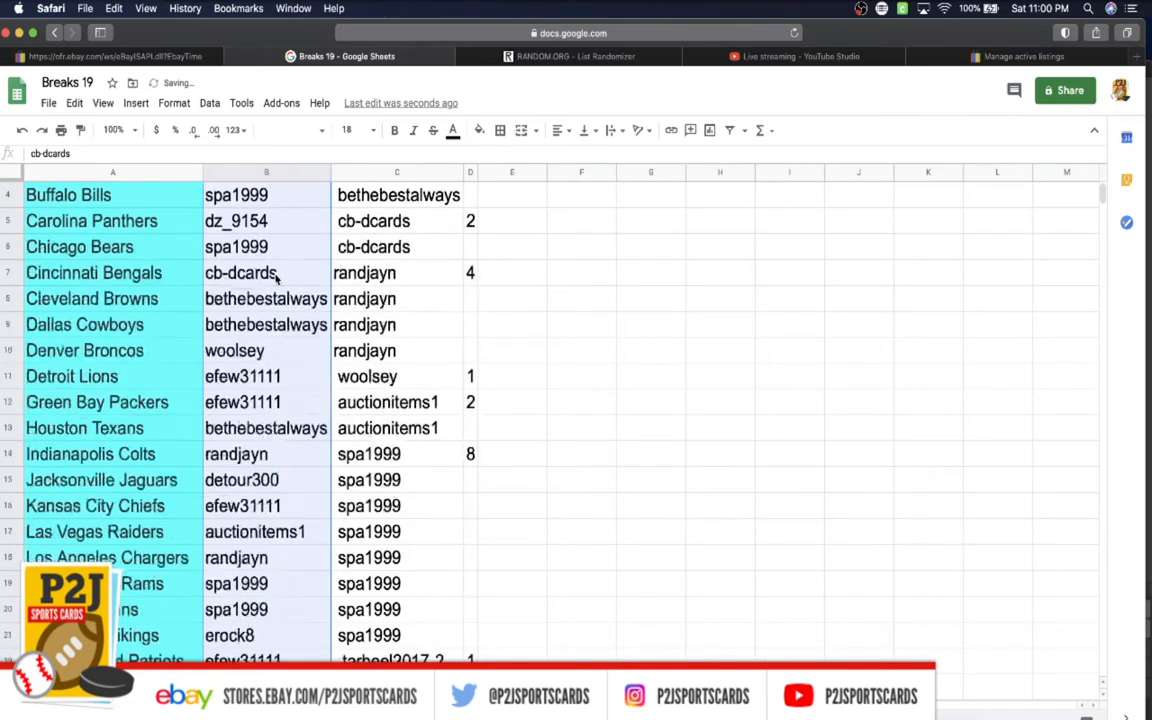
scroll(up, 3)
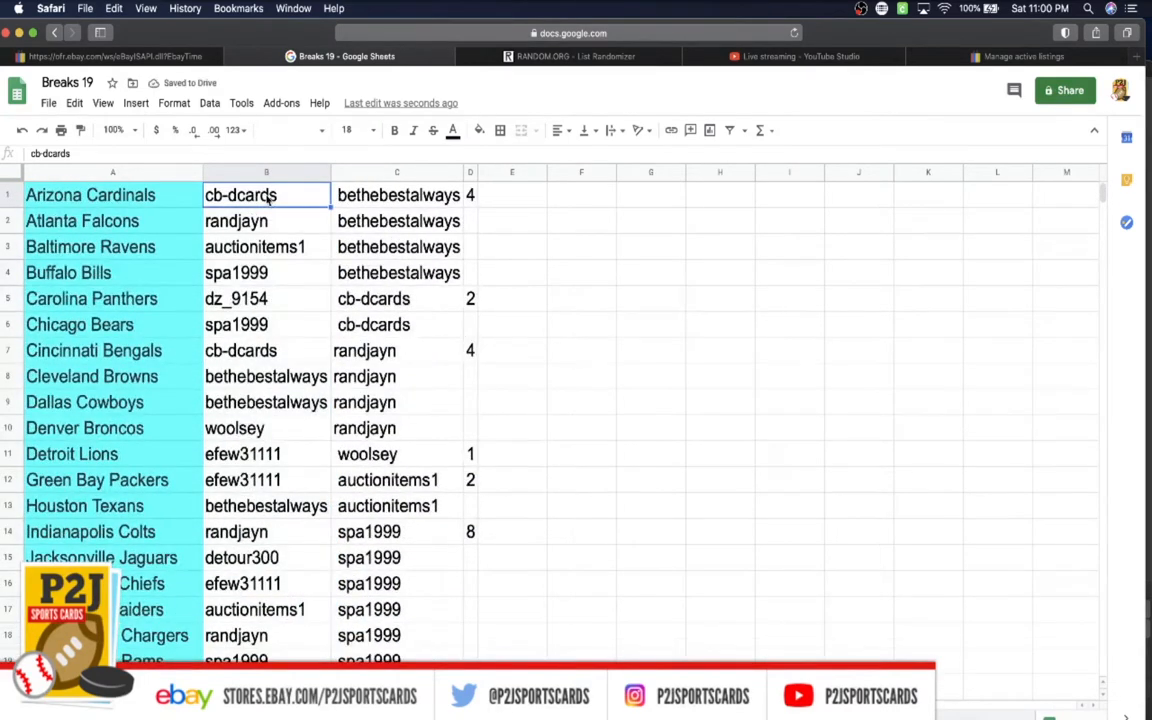
click(266, 220)
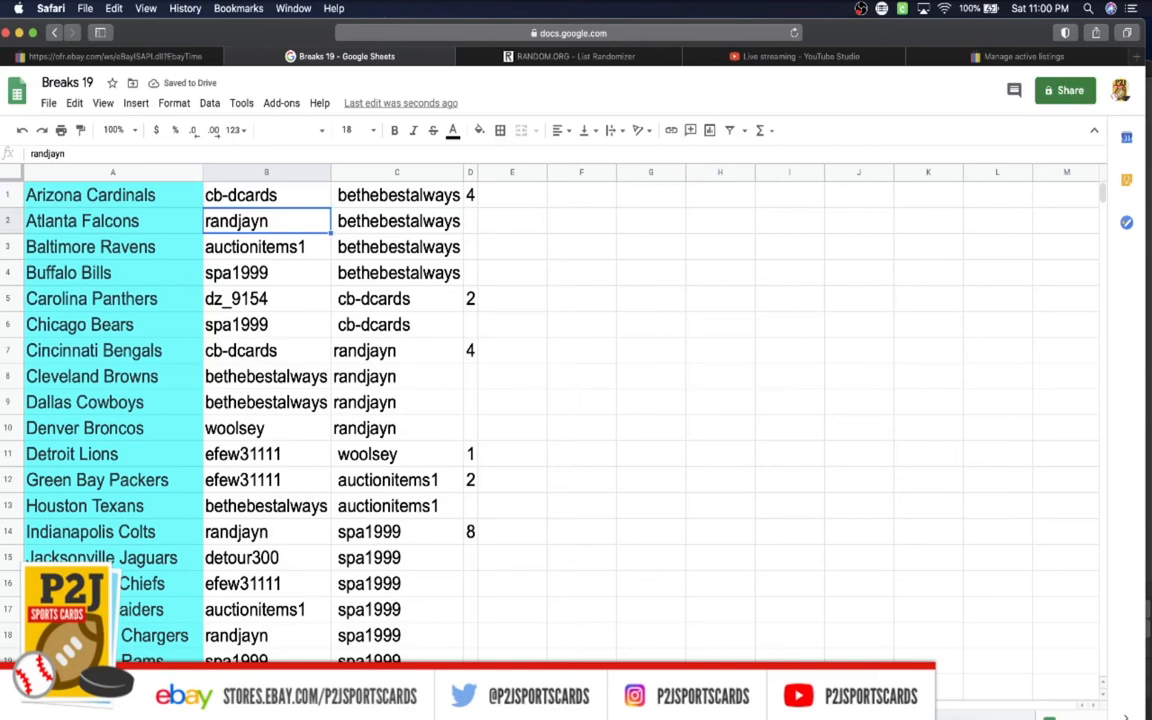
click(266, 272)
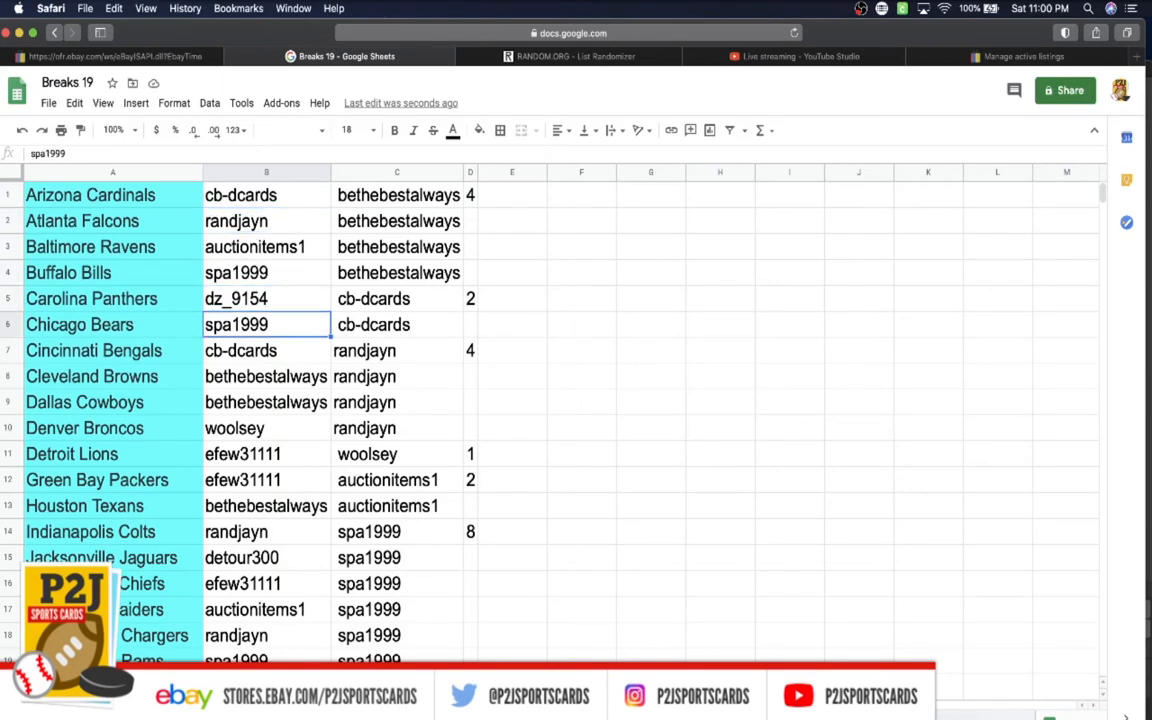
click(266, 376)
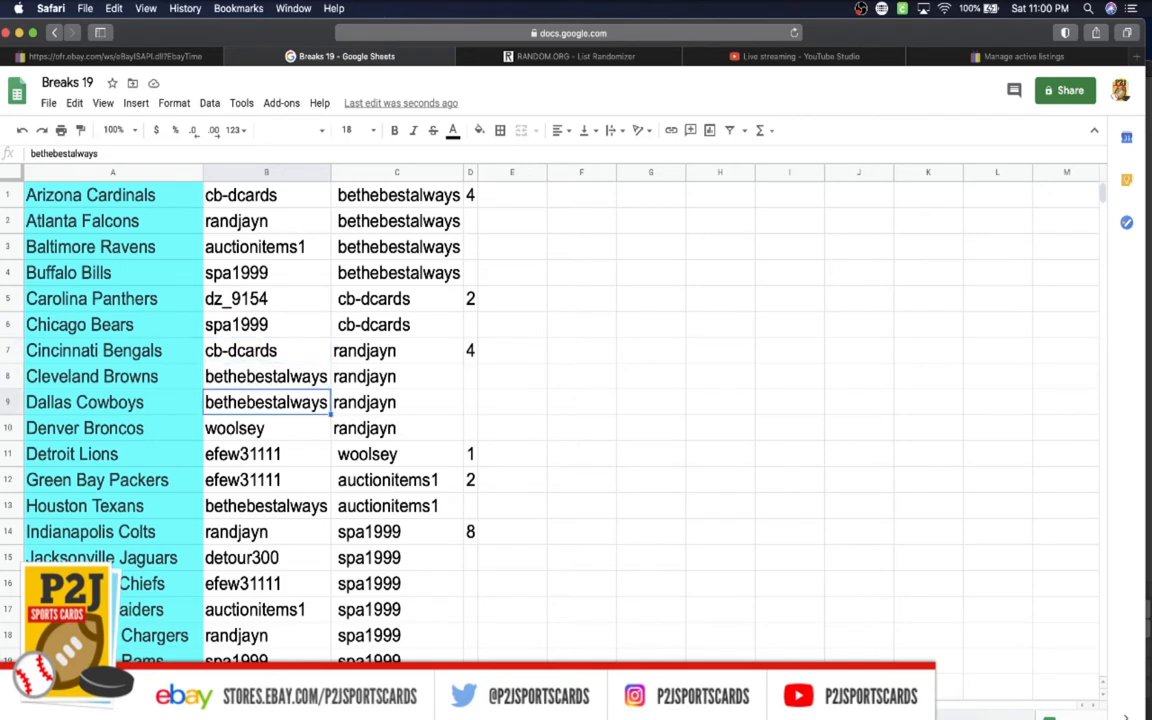
click(264, 428)
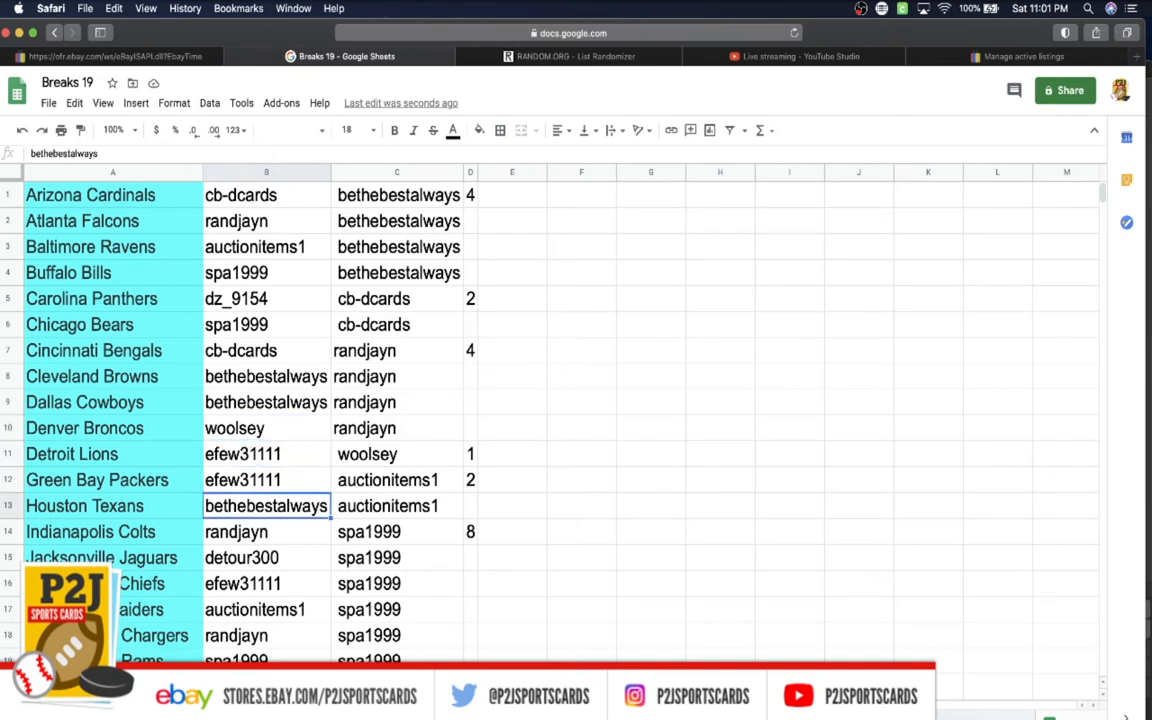
click(266, 556)
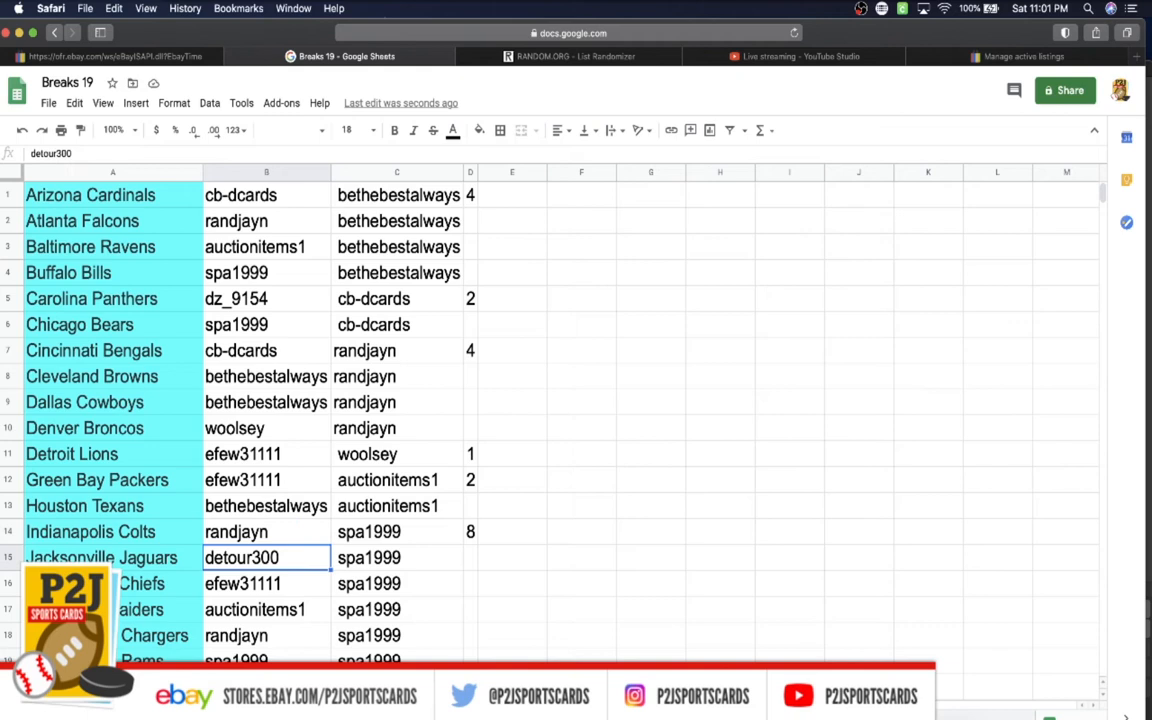
click(266, 608)
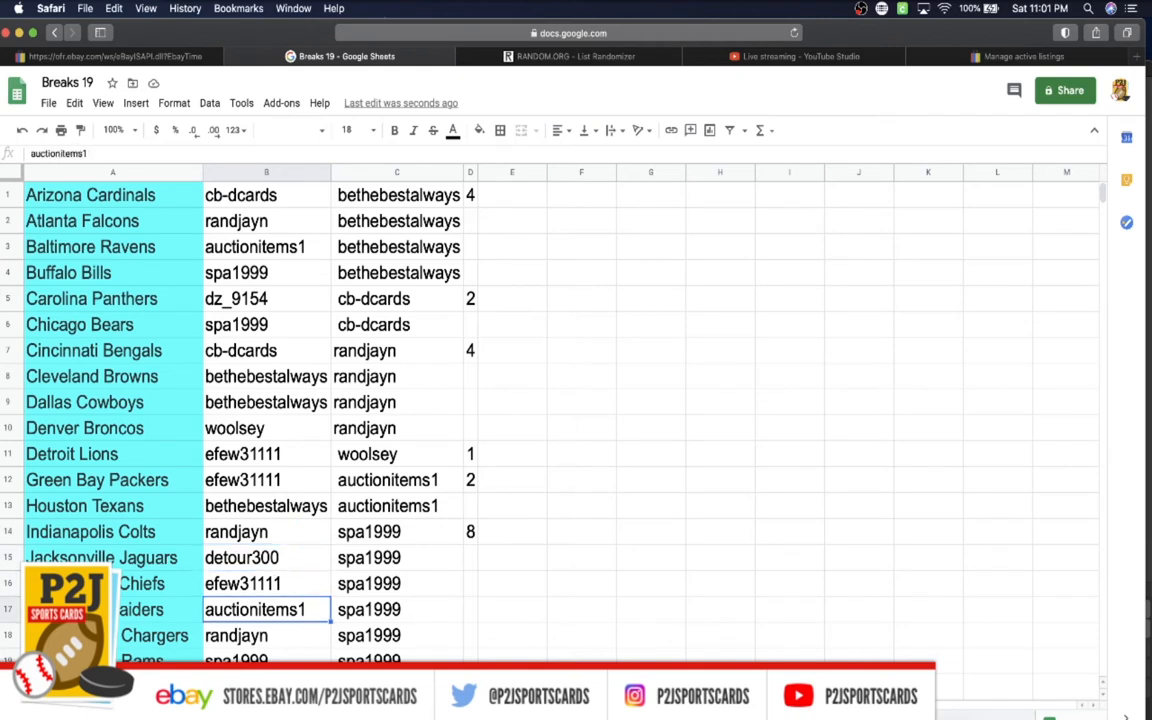
click(266, 636)
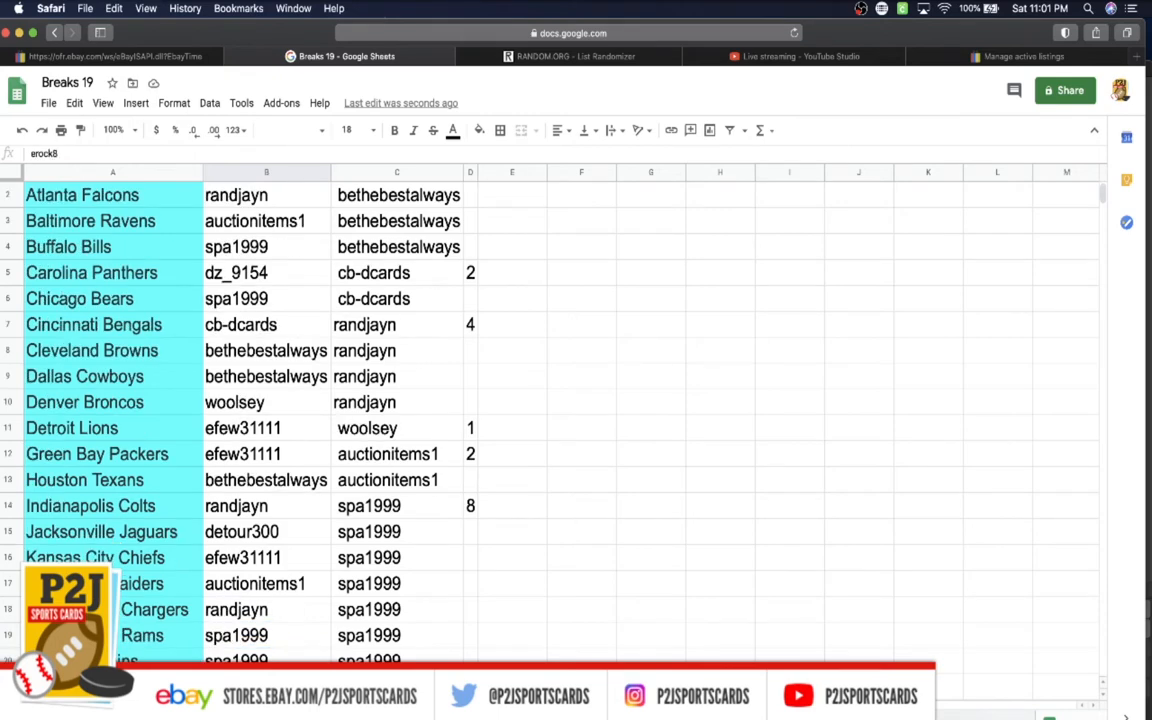
scroll(down, 3)
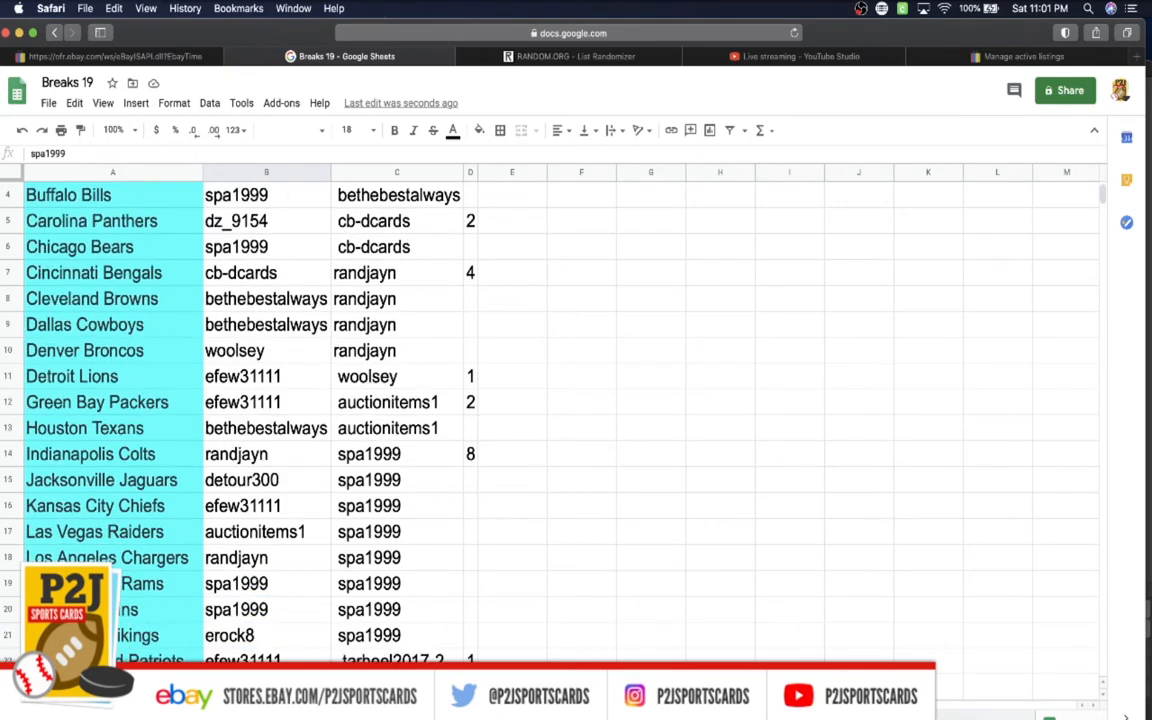
scroll(down, 3)
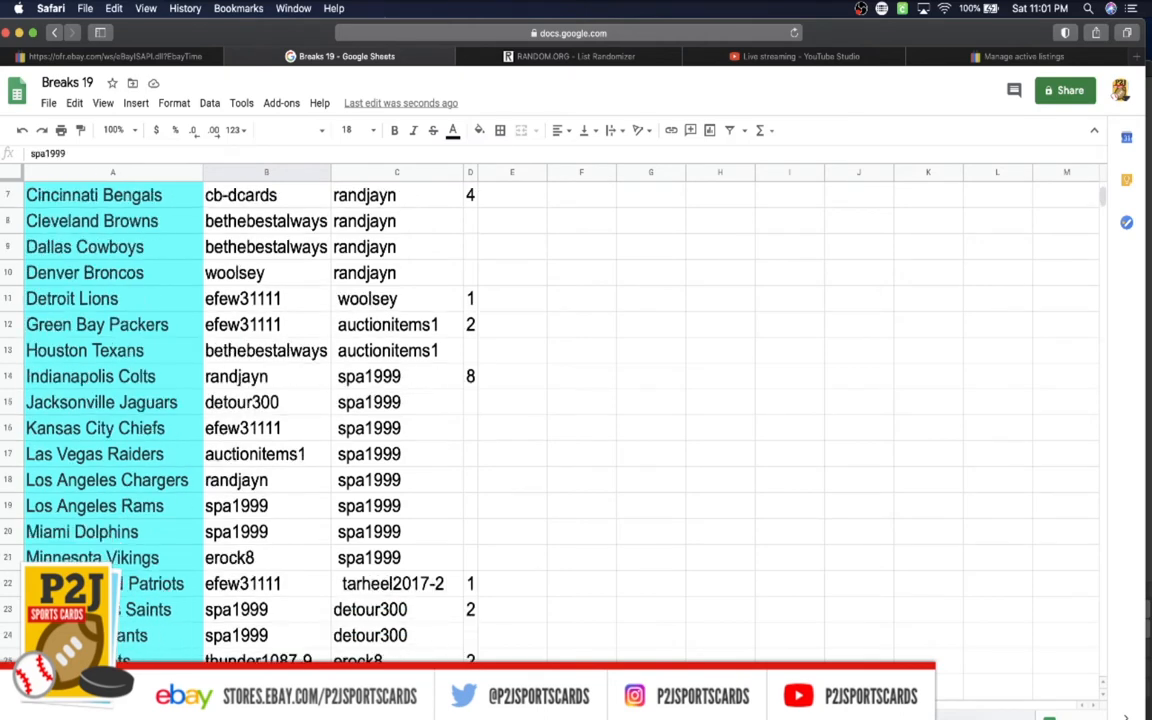
scroll(down, 3)
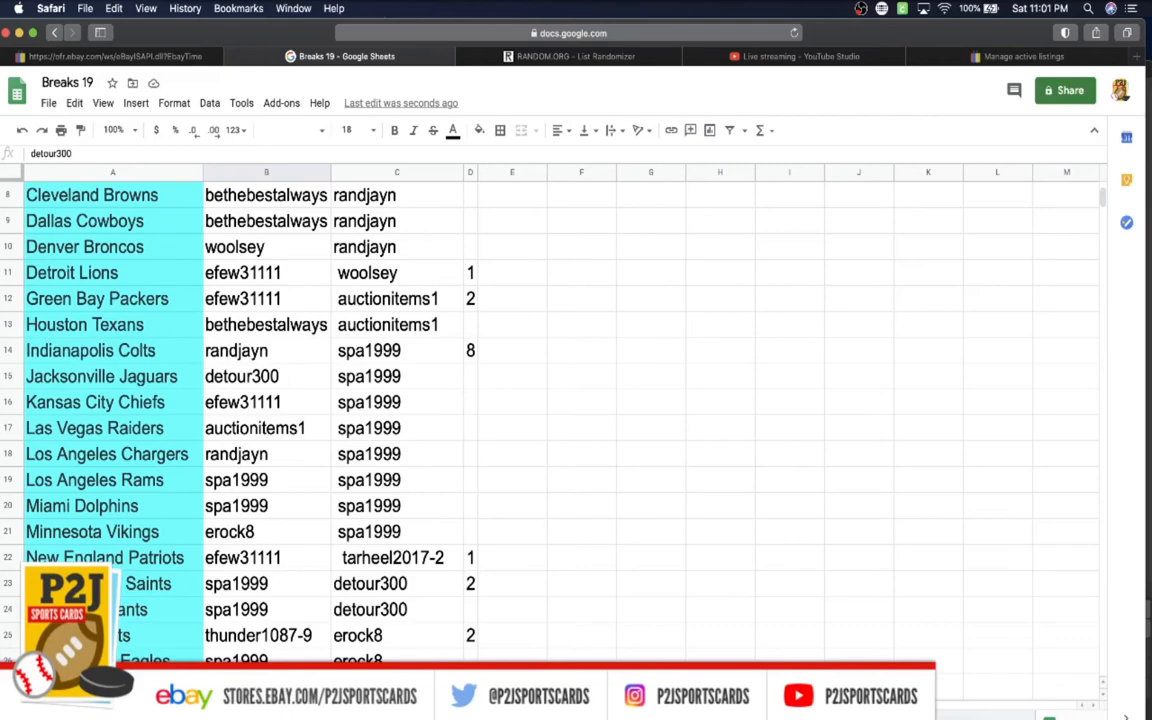
scroll(down, 3)
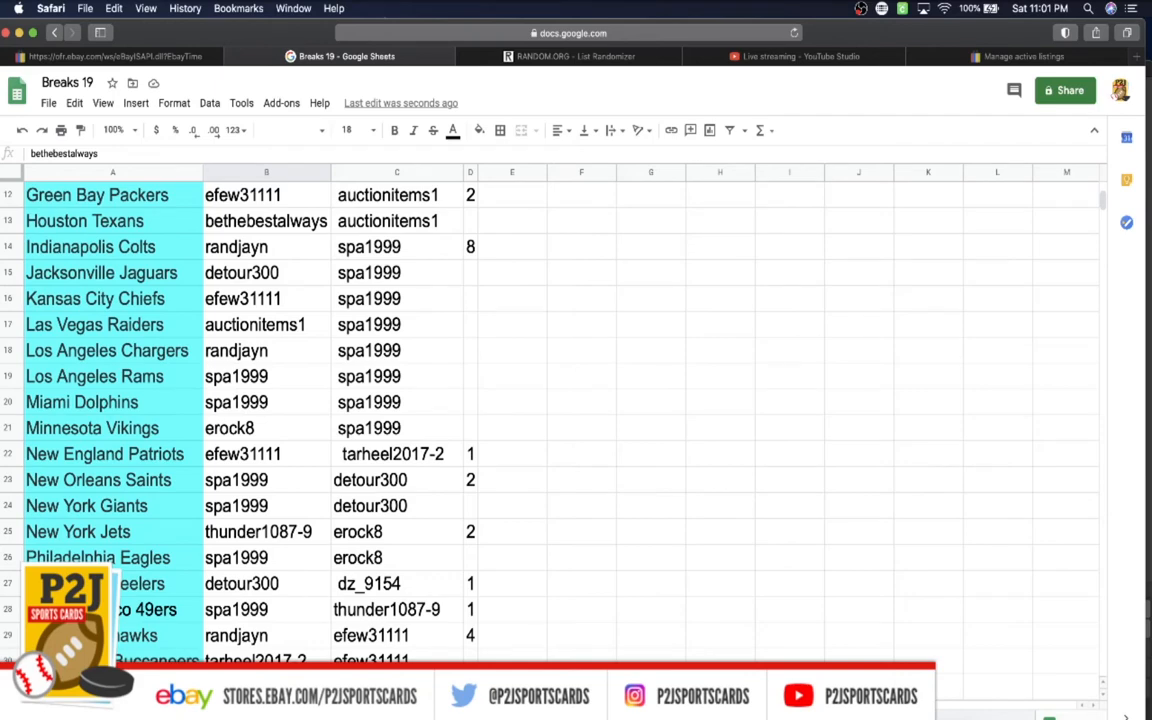
scroll(down, 3)
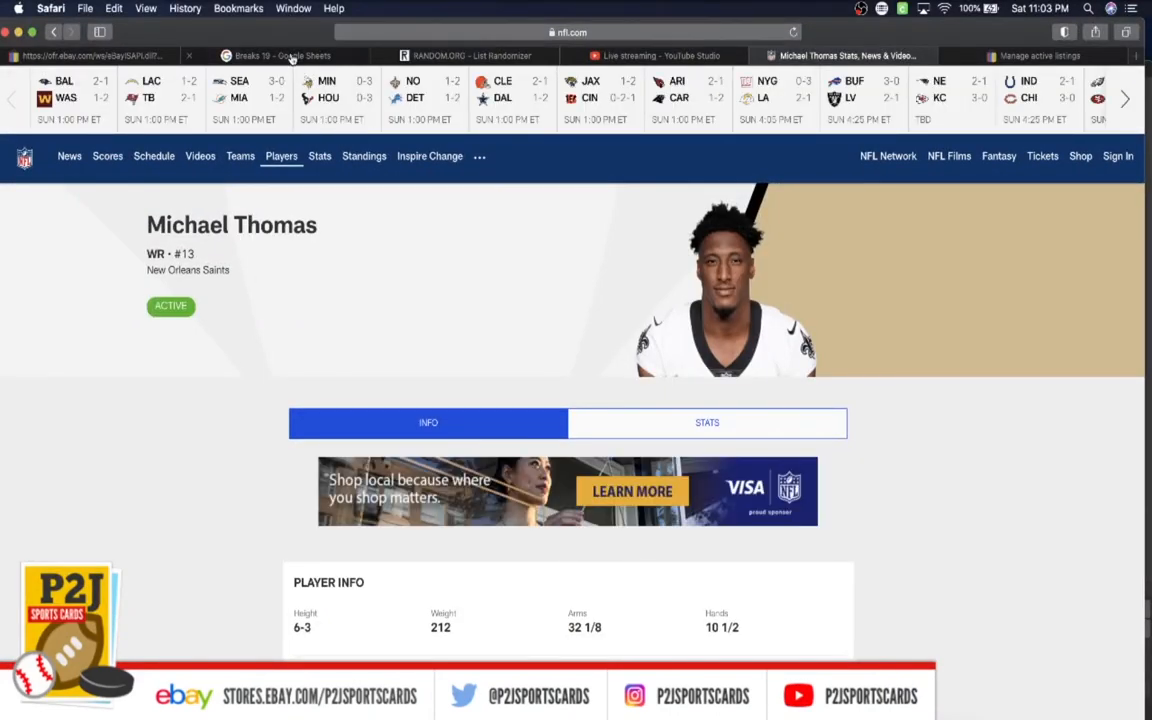
click(278, 56)
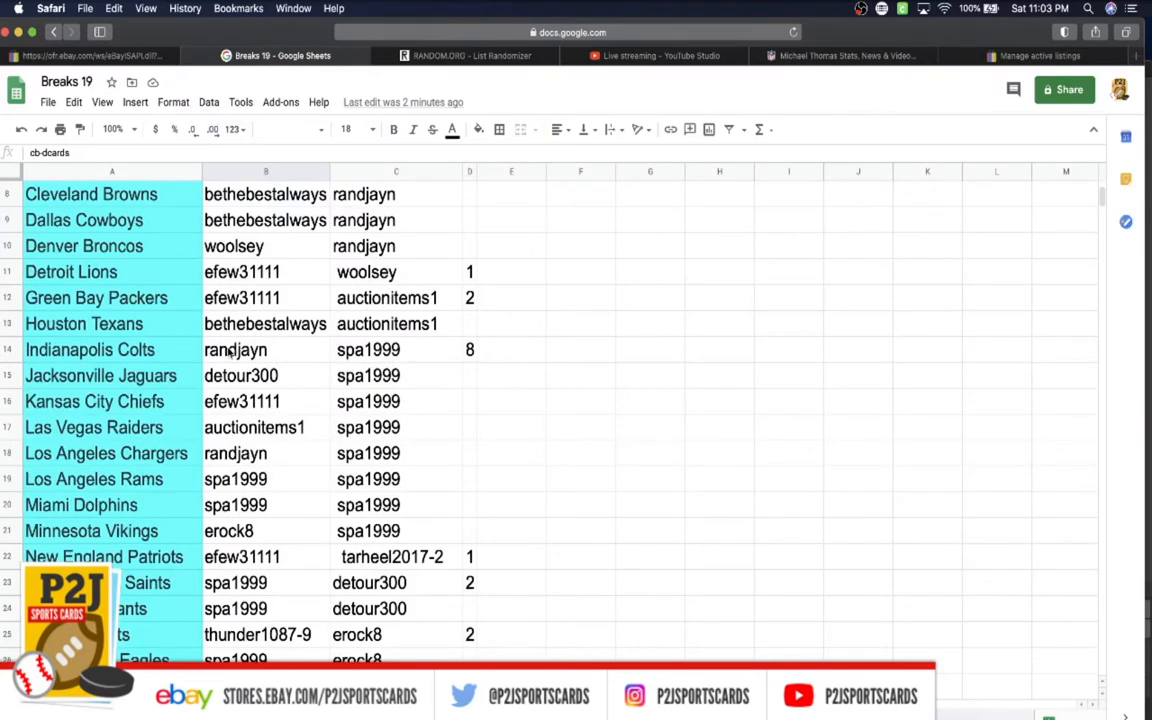
mouse_move(210, 472)
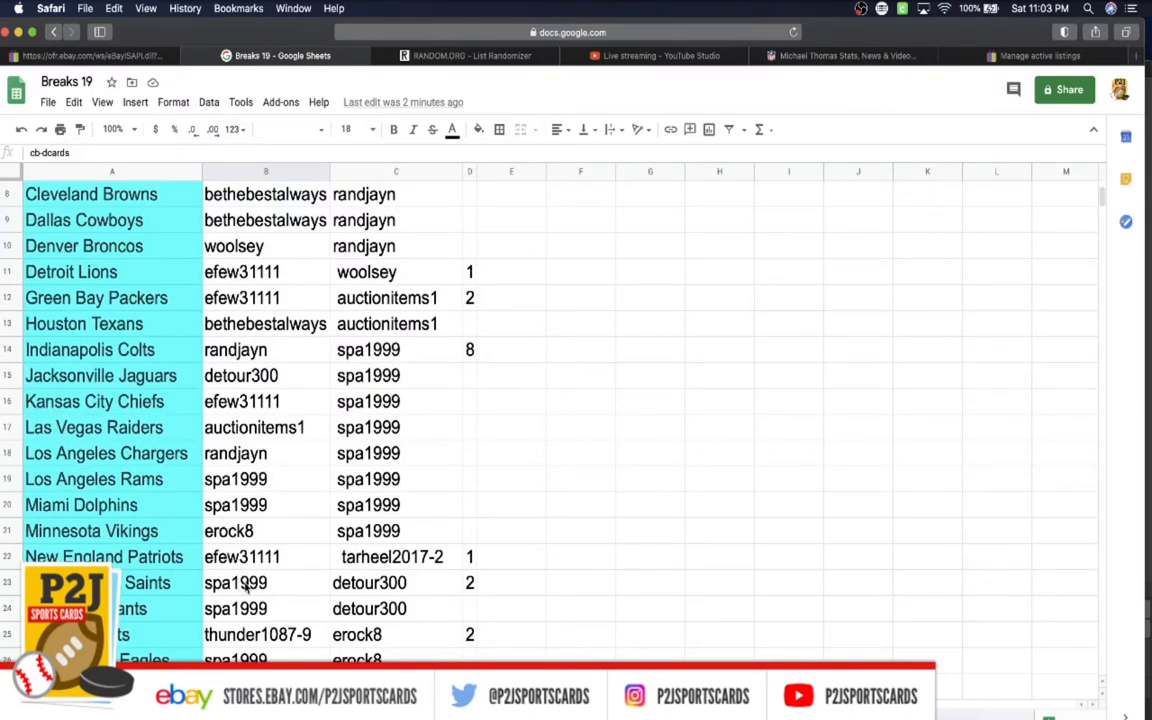
click(392, 128)
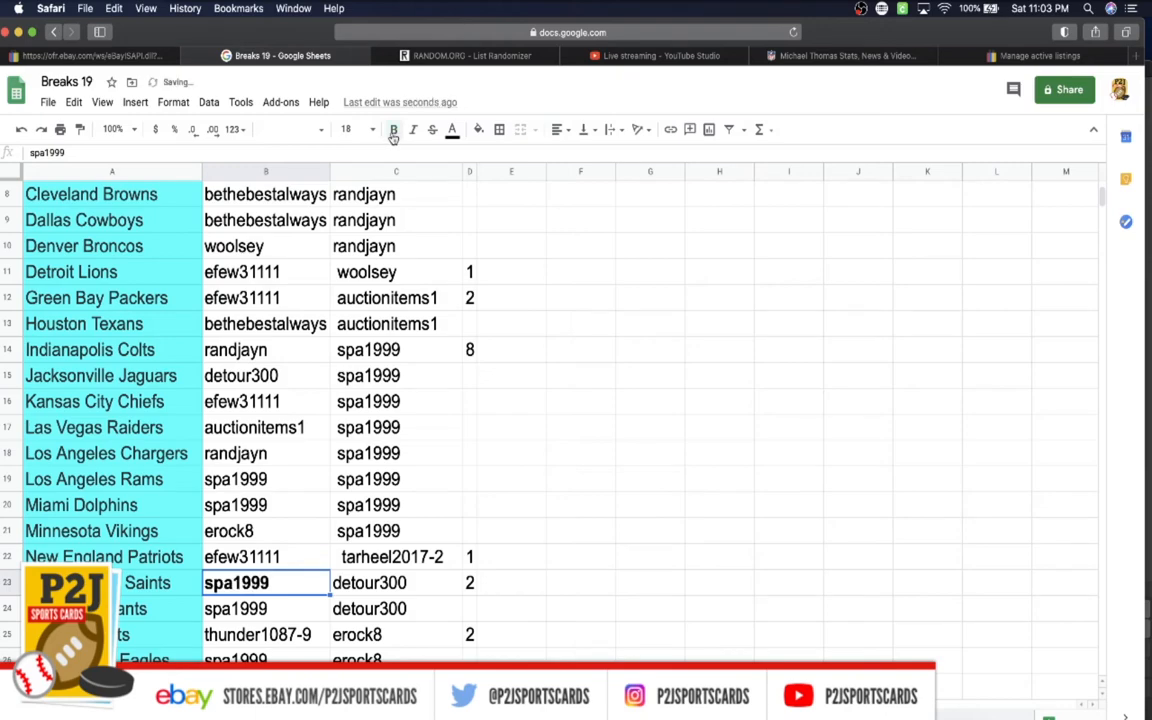